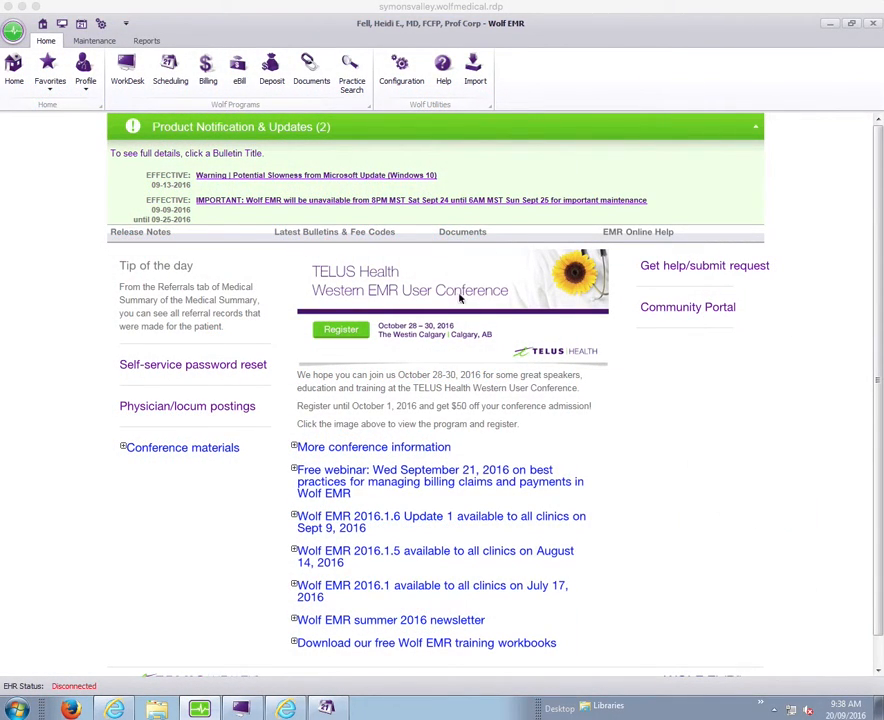
{"action": "mouse_move", "coordinate": [272, 68]}
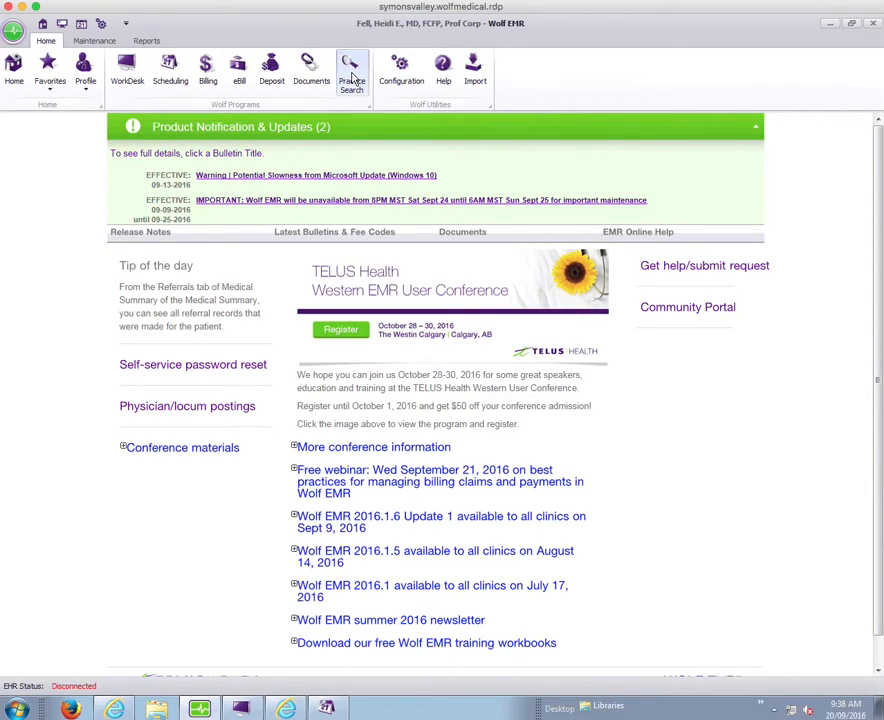
Start a new Practice Search with Search All Patients switched on.
{"action": "left_click", "coordinate": [462, 232]}
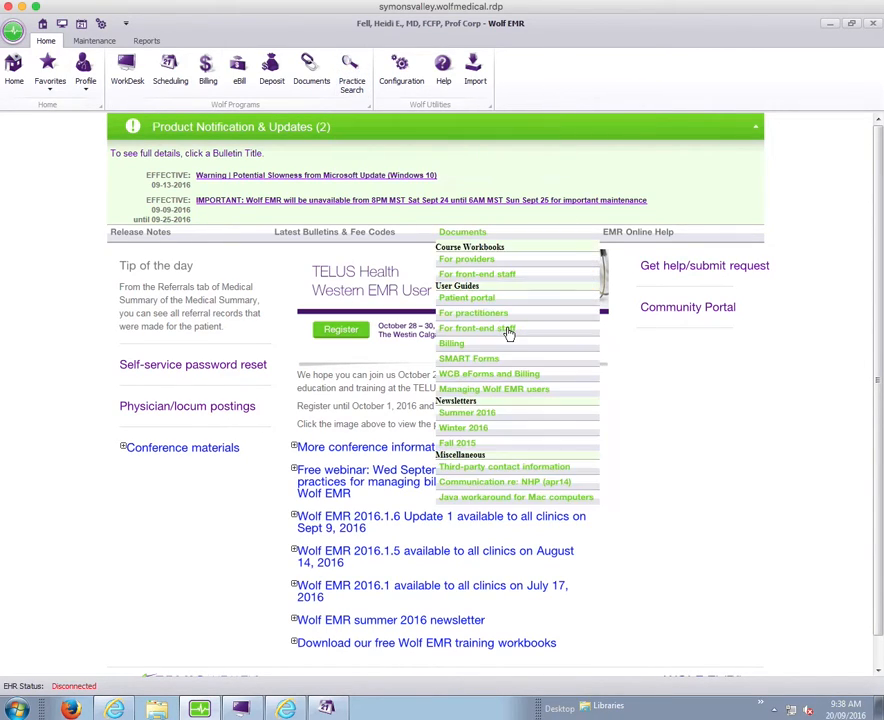
{"action": "left_click", "coordinate": [352, 76]}
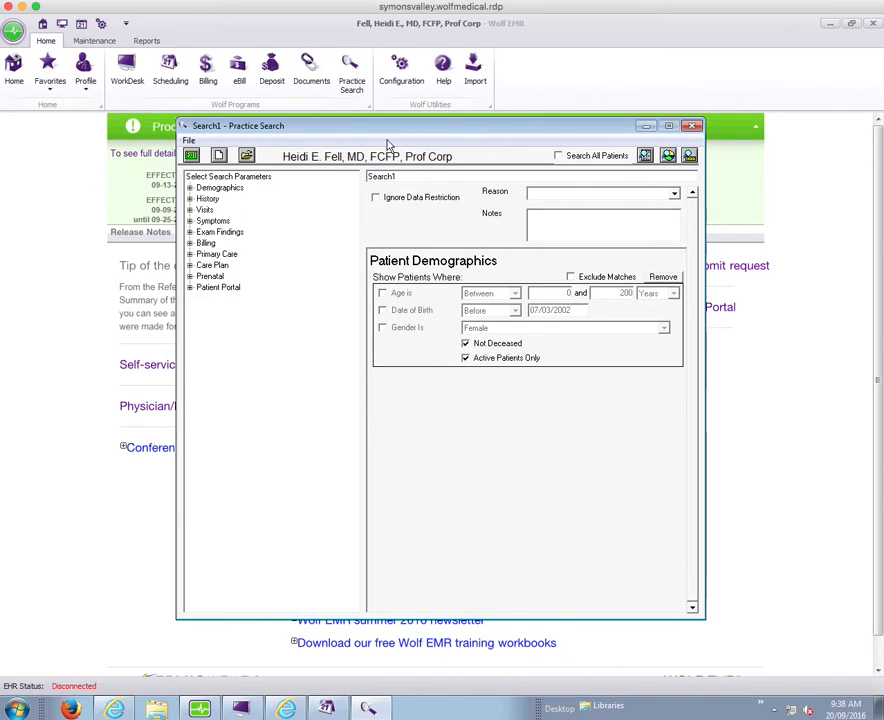
{"action": "mouse_move", "coordinate": [572, 168]}
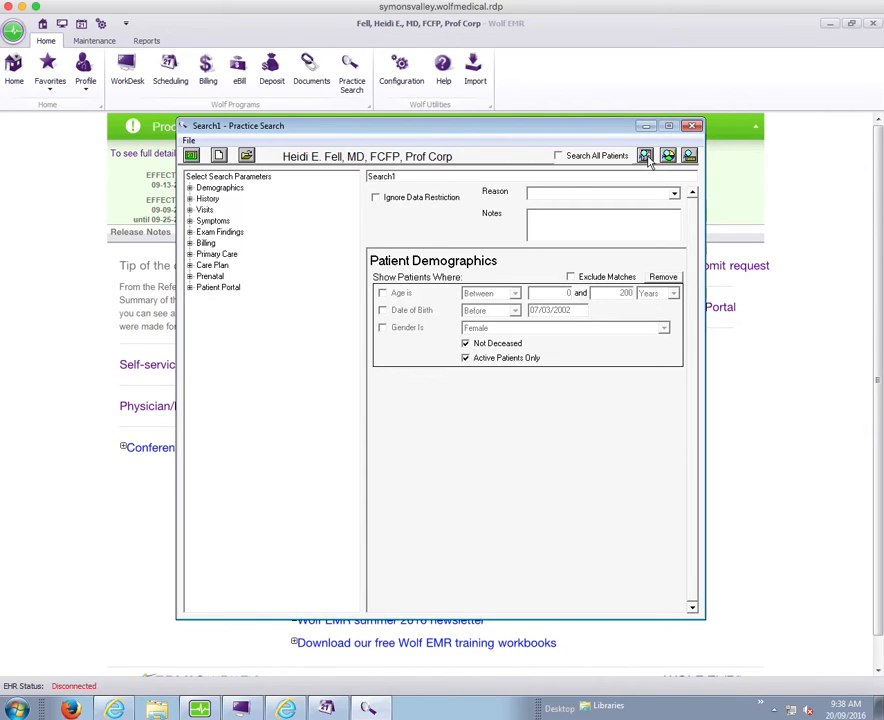
{"action": "mouse_move", "coordinate": [658, 156]}
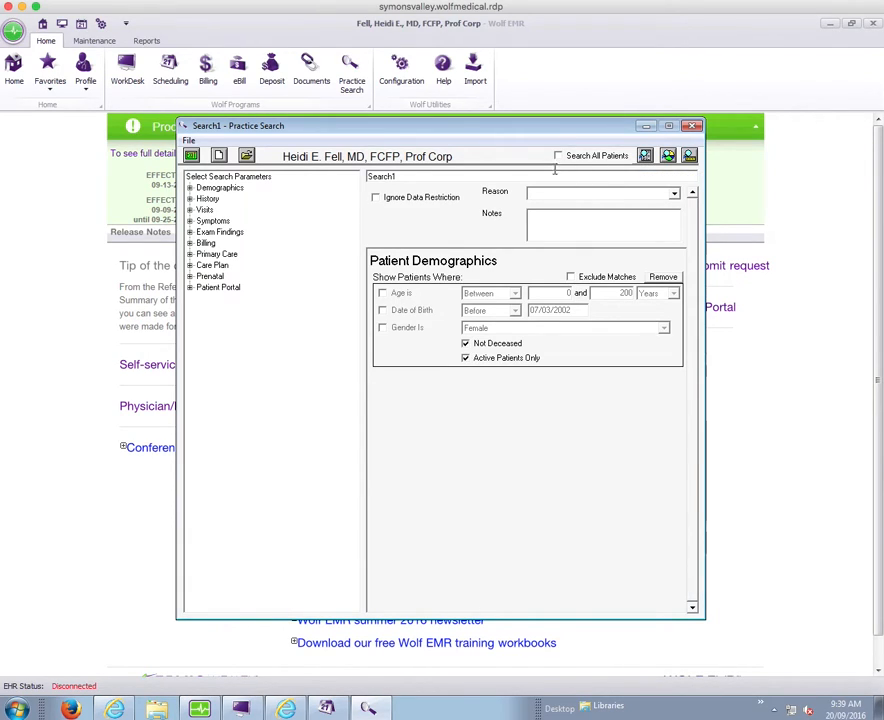
{"action": "left_click", "coordinate": [558, 156]}
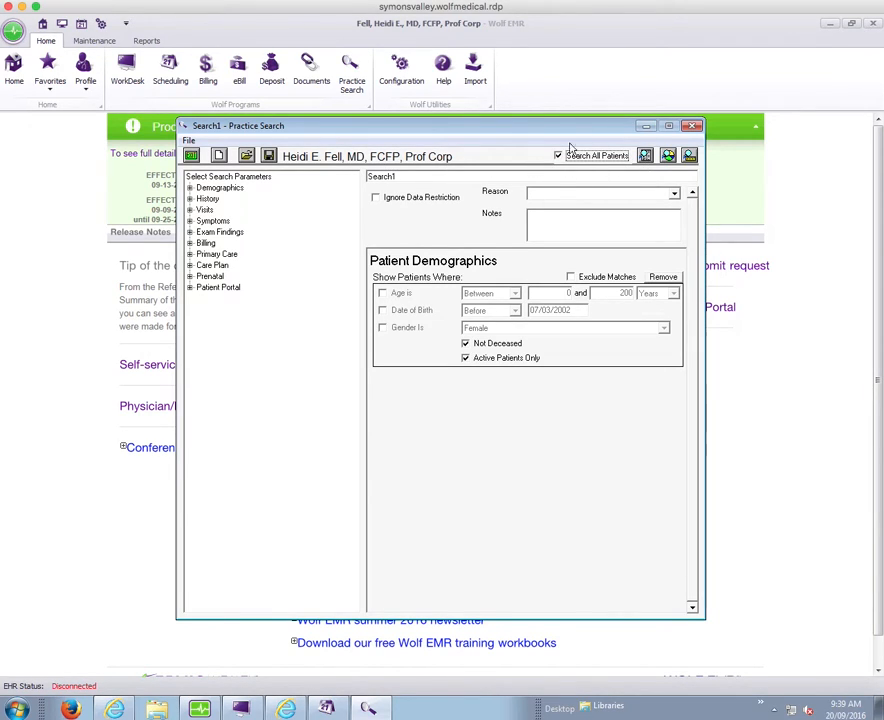
{"action": "mouse_move", "coordinate": [584, 166]}
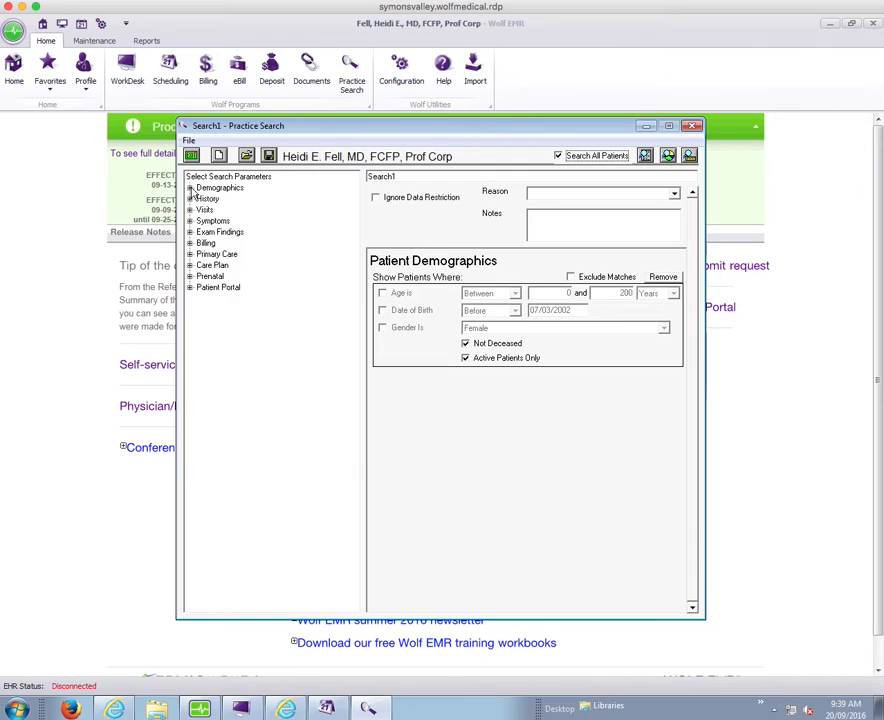
{"action": "left_click", "coordinate": [190, 188]}
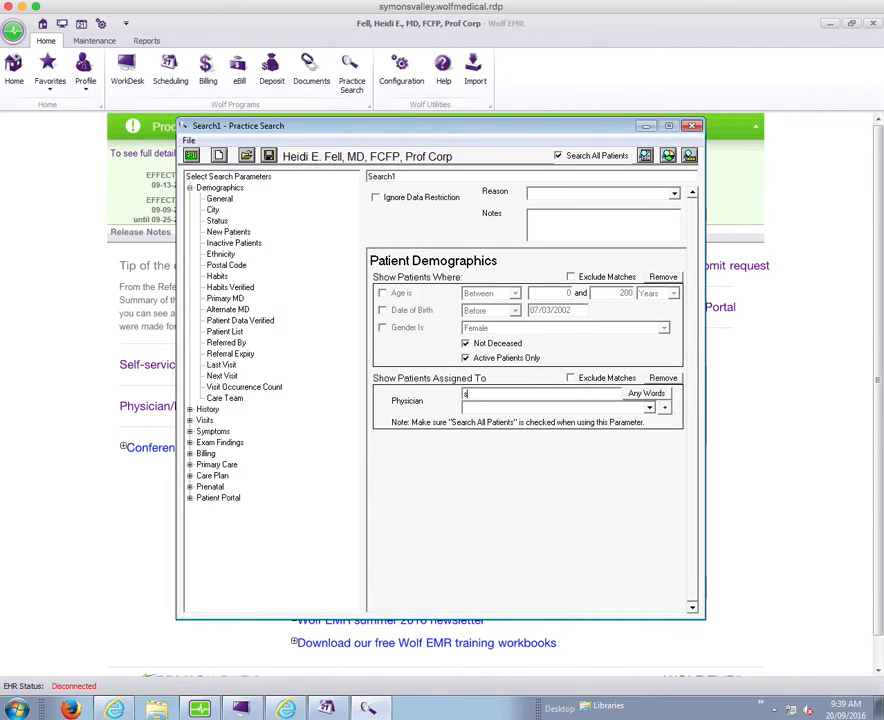
{"action": "type", "text": "stooke"}
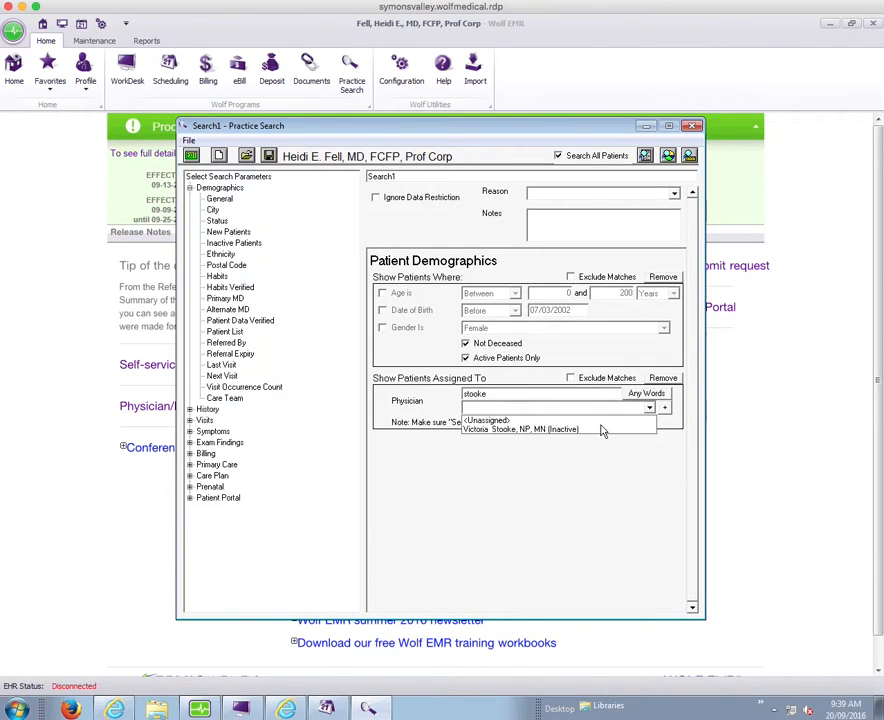
{"action": "left_click", "coordinate": [536, 428]}
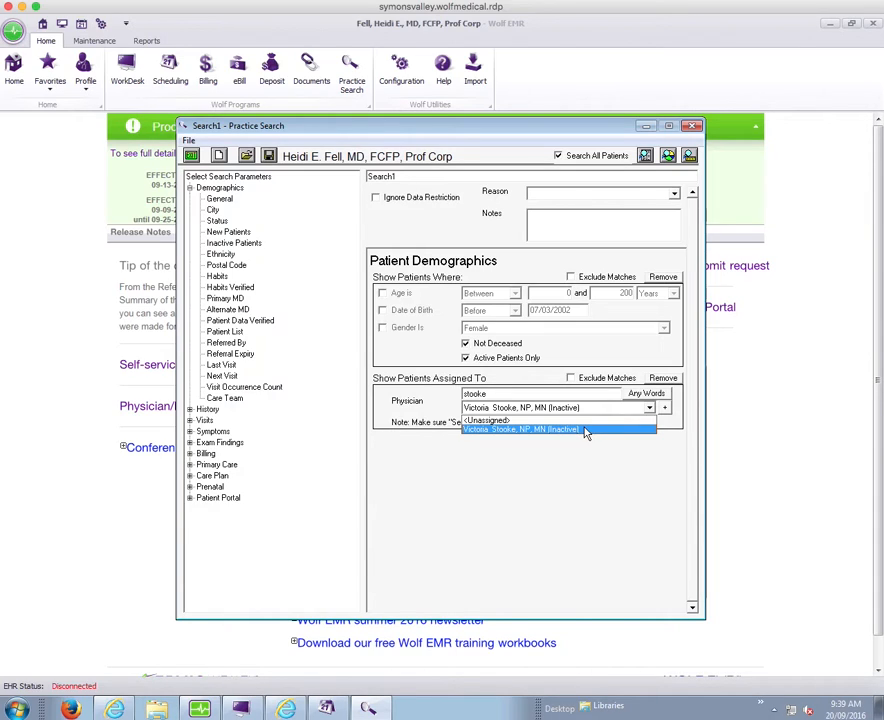
{"action": "left_click", "coordinate": [520, 430]}
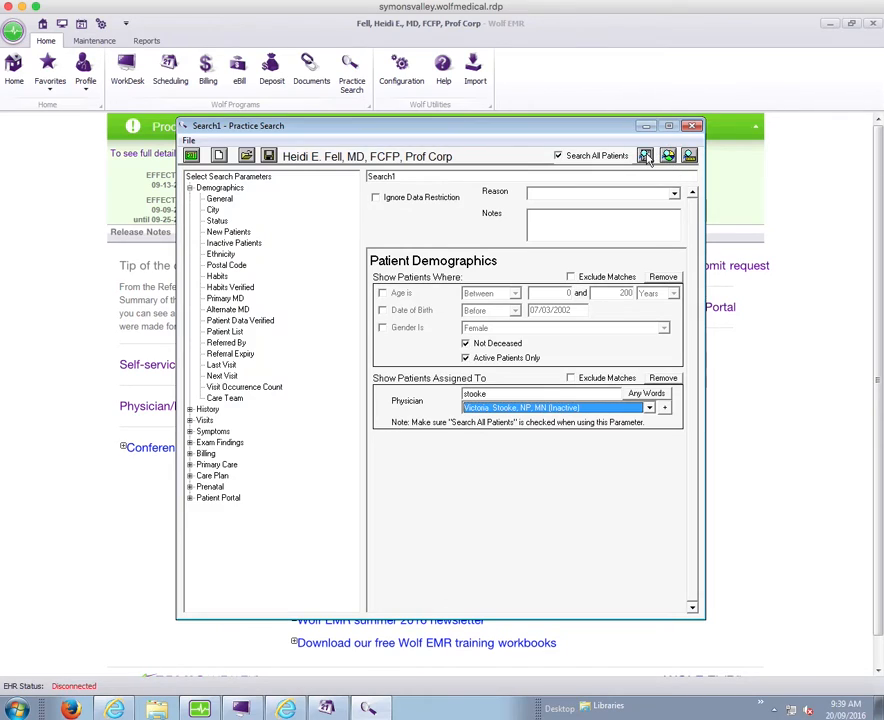
{"action": "mouse_move", "coordinate": [644, 156]}
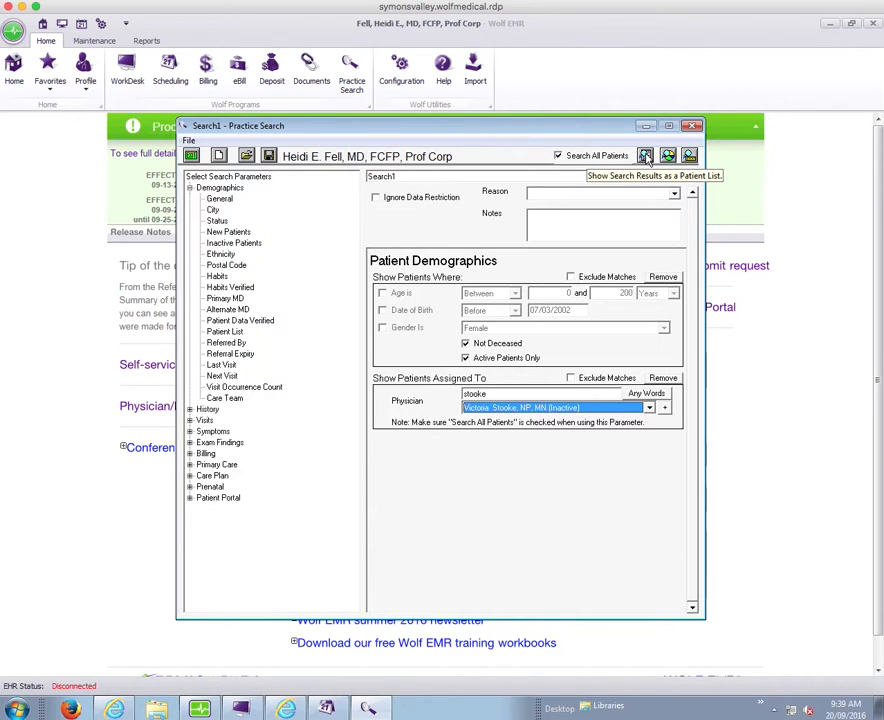
Show the results as a patient list of four patients sorted by age.
{"action": "left_click", "coordinate": [646, 156]}
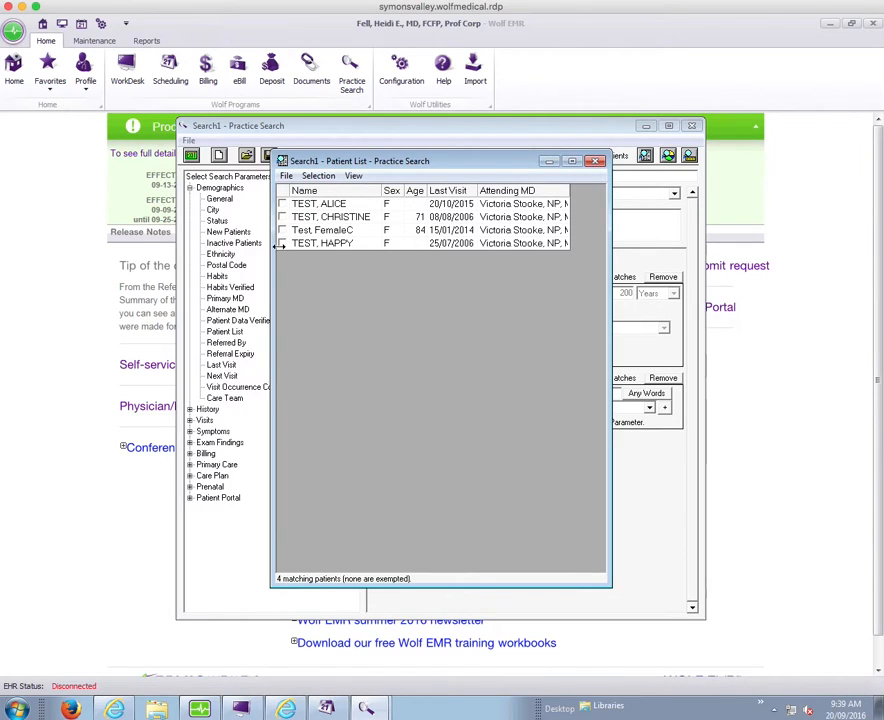
{"action": "mouse_move", "coordinate": [360, 264]}
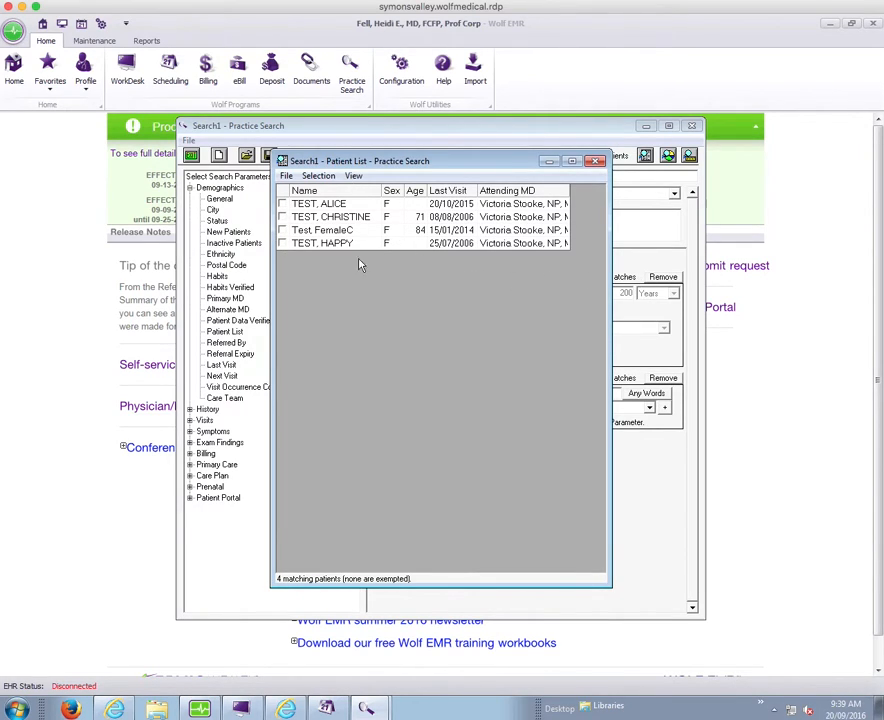
{"action": "mouse_move", "coordinate": [364, 308]}
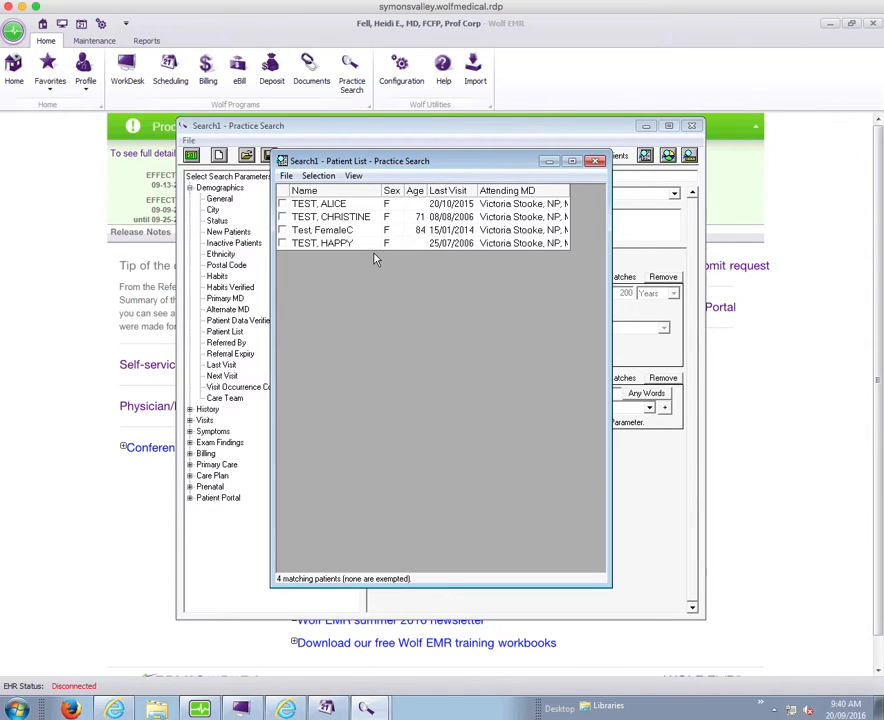
{"action": "mouse_move", "coordinate": [372, 216]}
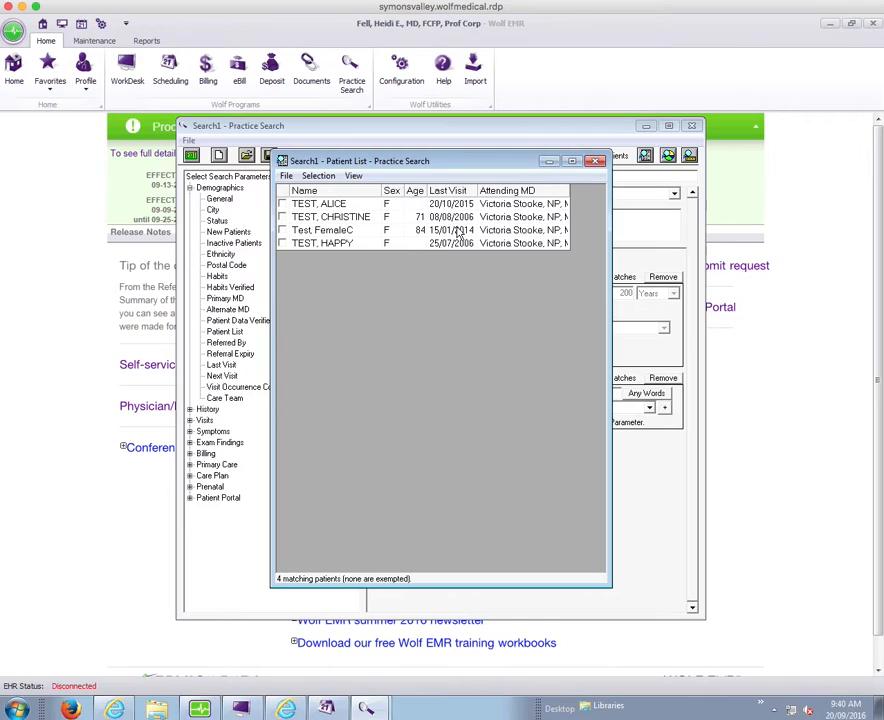
{"action": "mouse_move", "coordinate": [532, 252]}
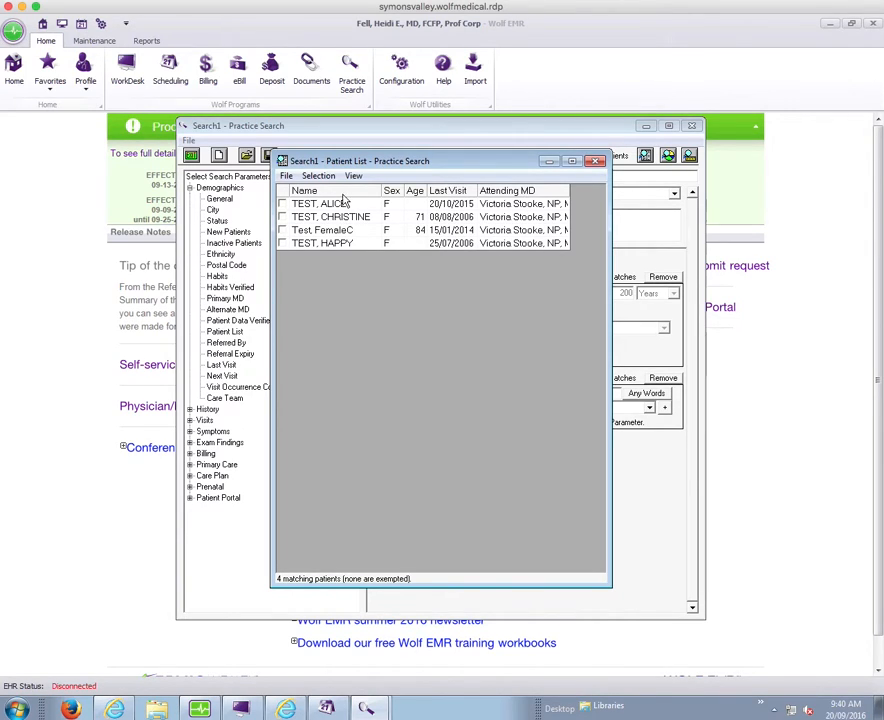
{"action": "left_click", "coordinate": [304, 190]}
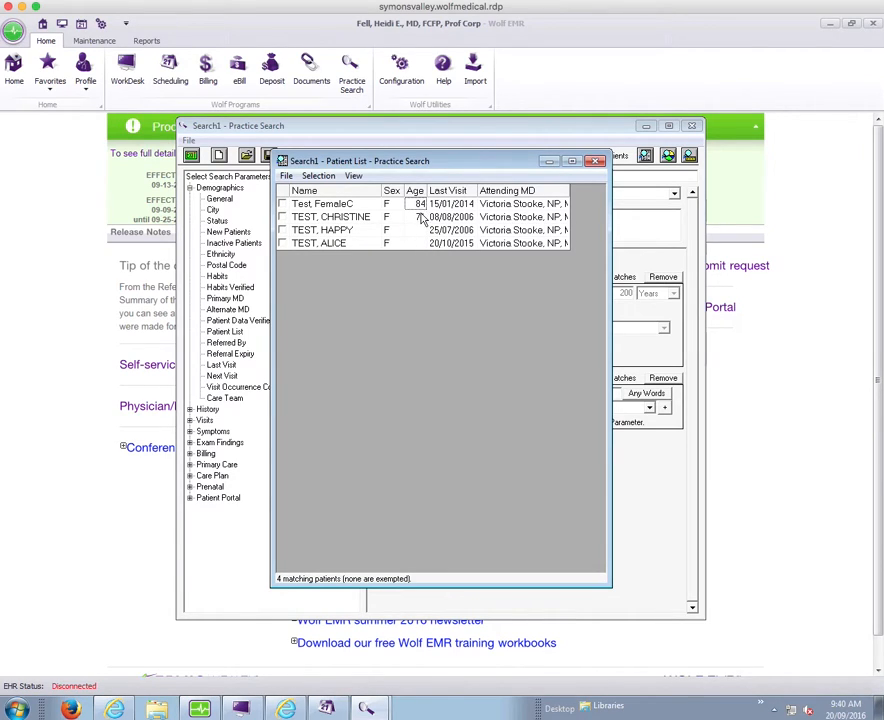
{"action": "mouse_move", "coordinate": [428, 216]}
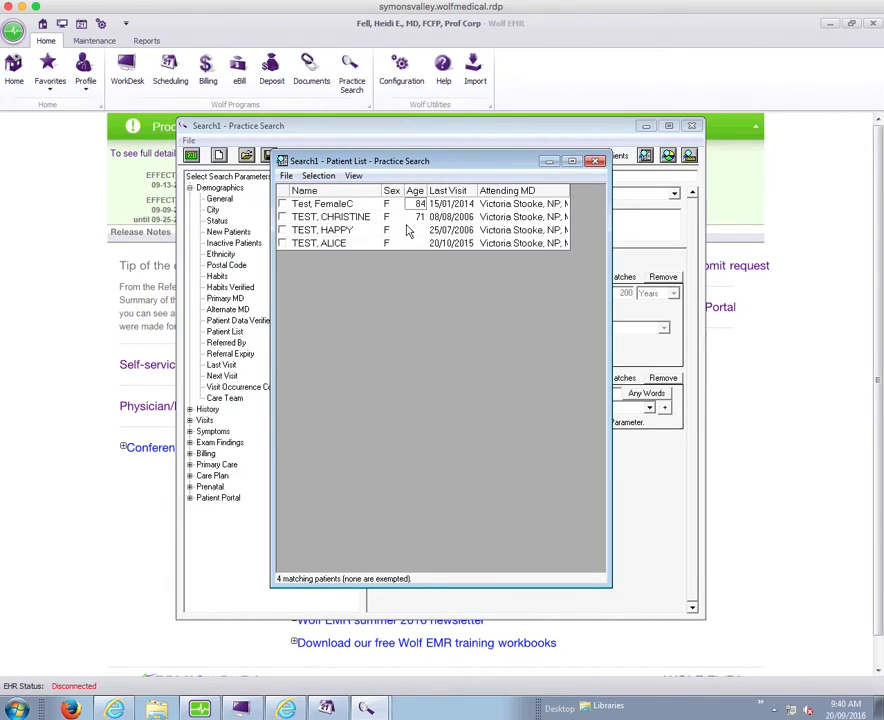
{"action": "mouse_move", "coordinate": [416, 192]}
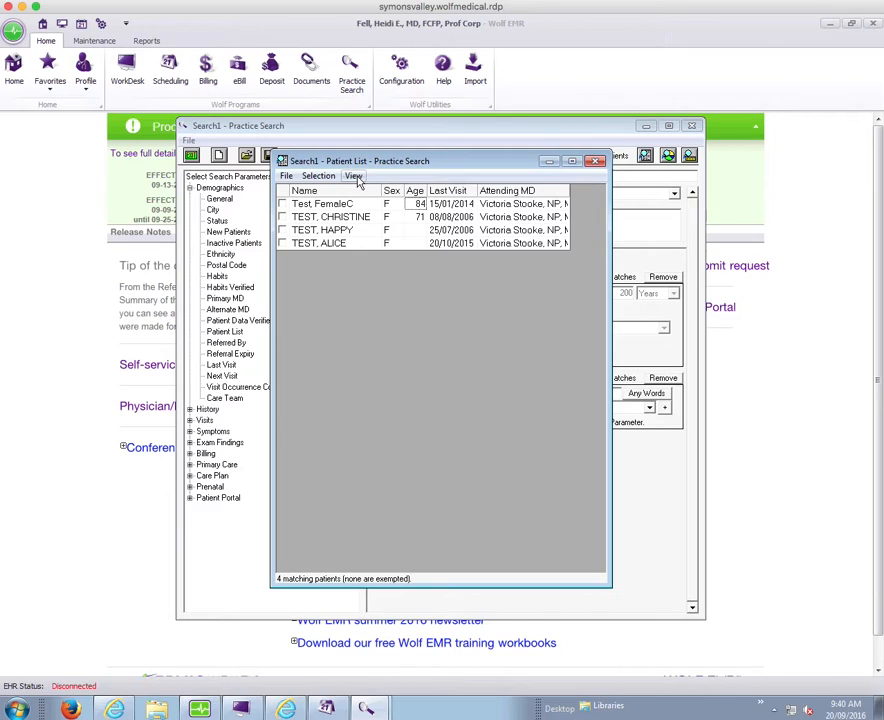
Add Patient Cell Phone Number as a new column in Patient List Options.
{"action": "left_click", "coordinate": [352, 176]}
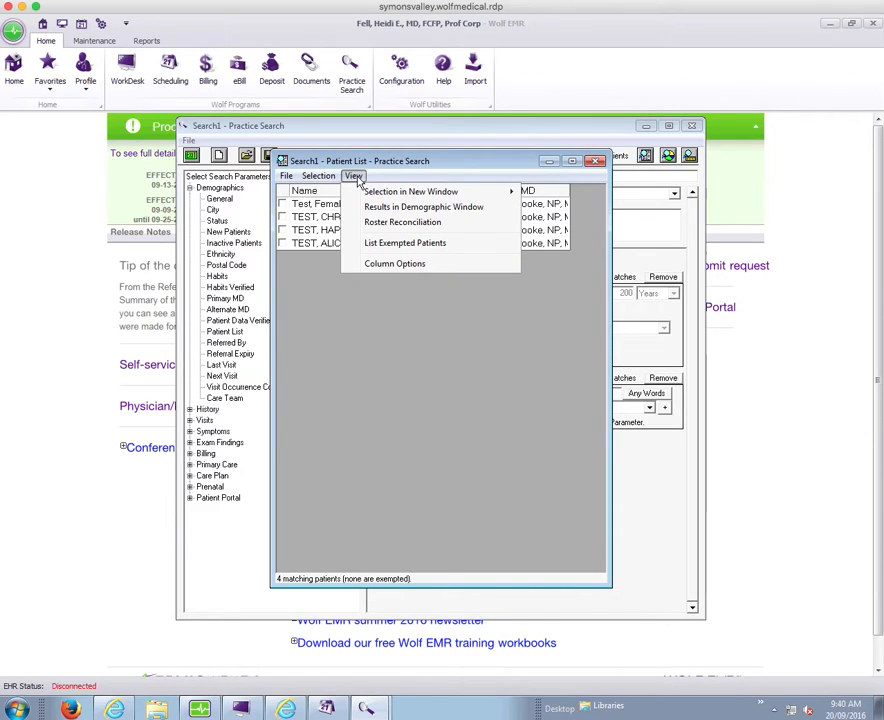
{"action": "mouse_move", "coordinate": [396, 268]}
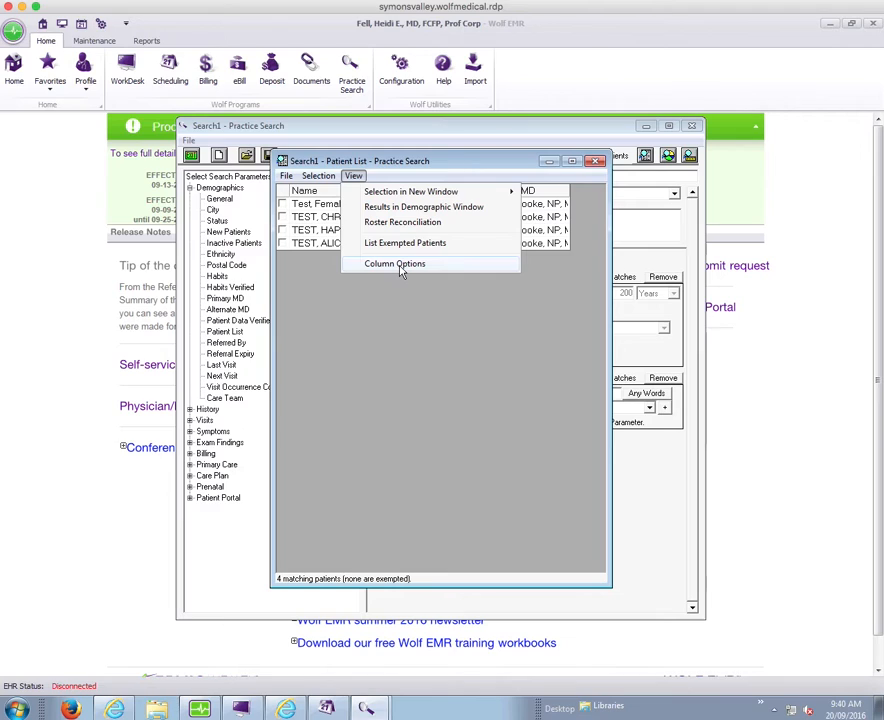
{"action": "left_click", "coordinate": [394, 264]}
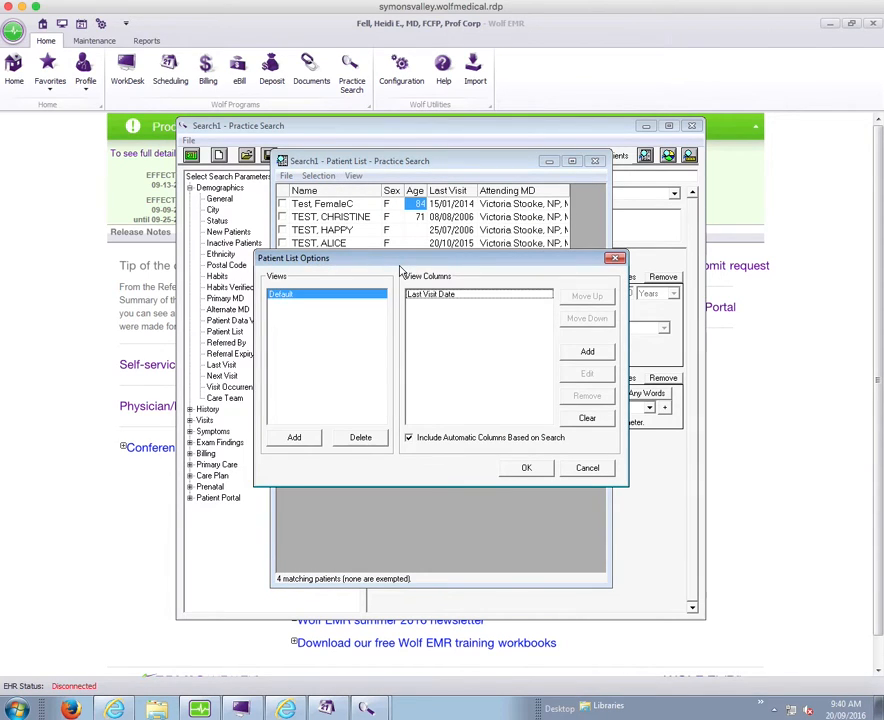
{"action": "mouse_move", "coordinate": [544, 332]}
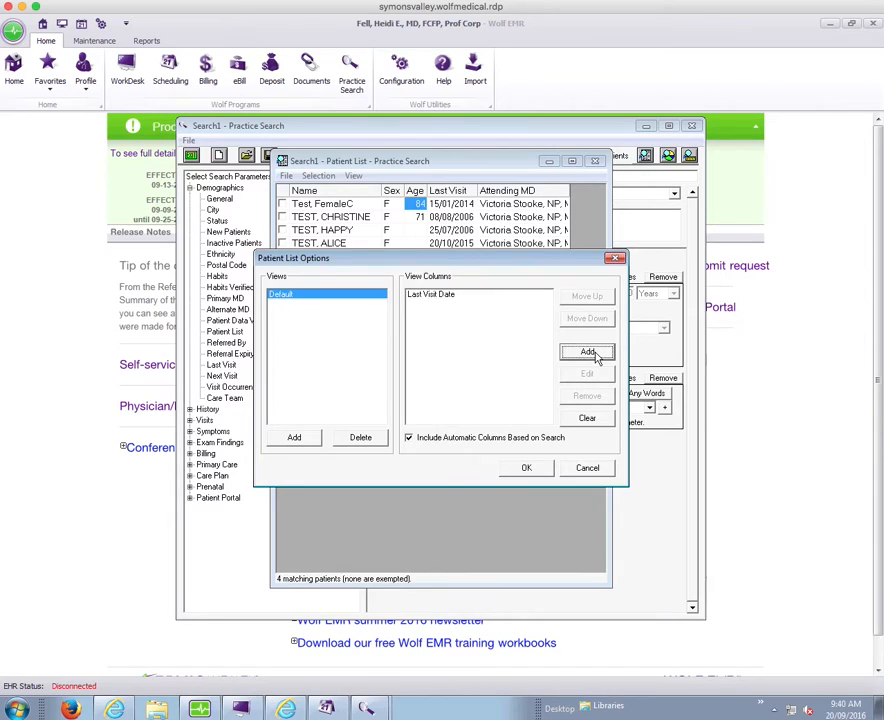
{"action": "left_click", "coordinate": [586, 352]}
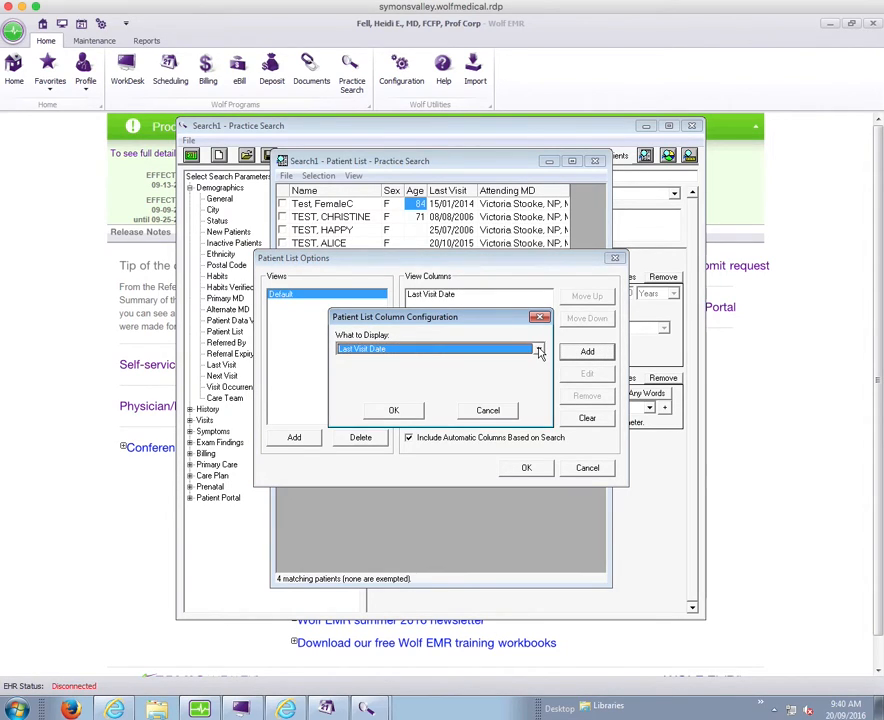
{"action": "left_click", "coordinate": [538, 348]}
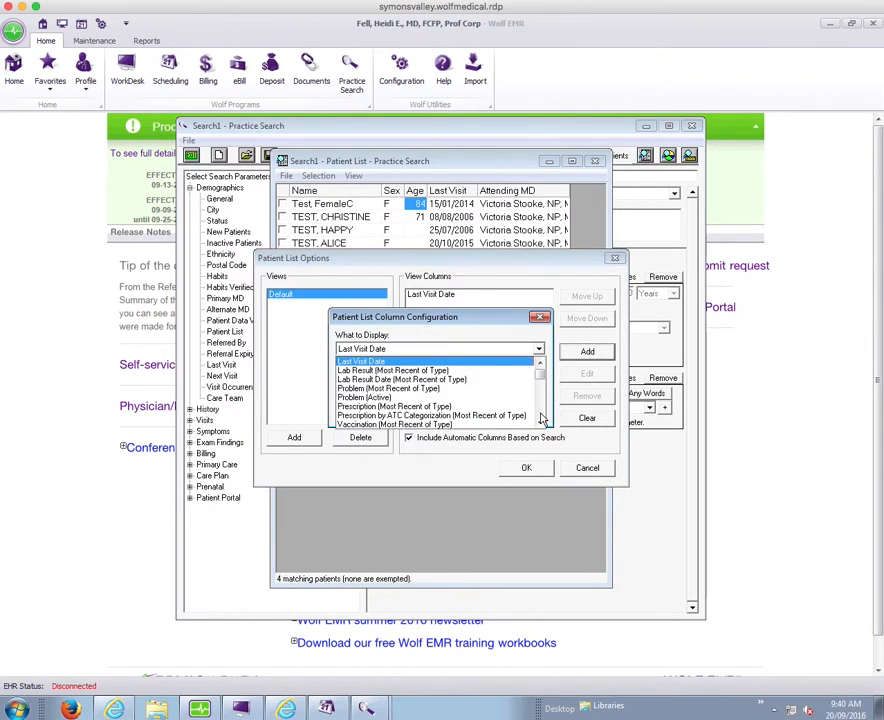
{"action": "scroll", "scroll_direction": "down", "scroll_amount": 3}
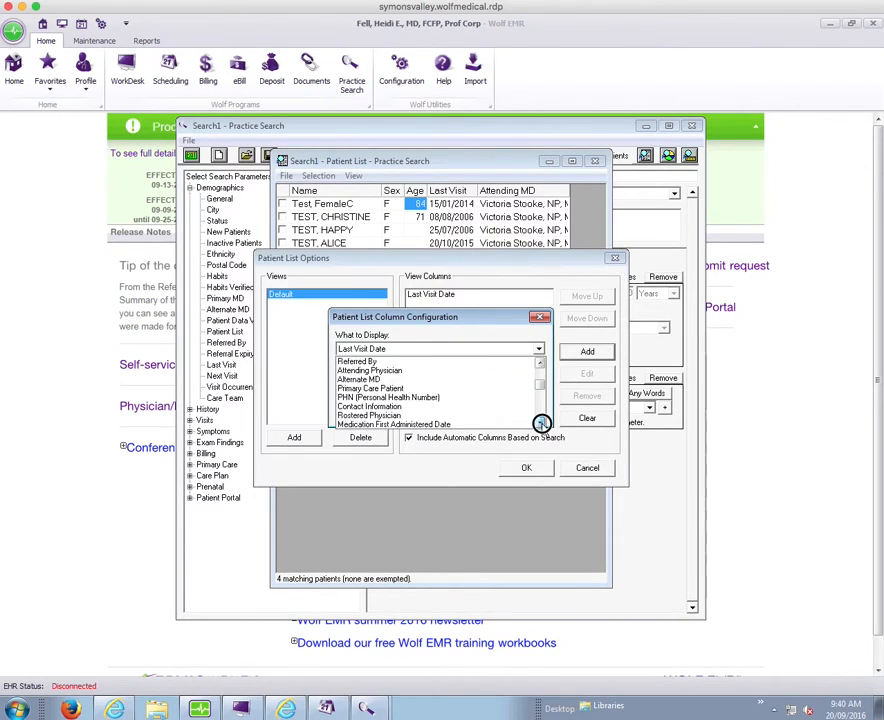
{"action": "left_click", "coordinate": [368, 396]}
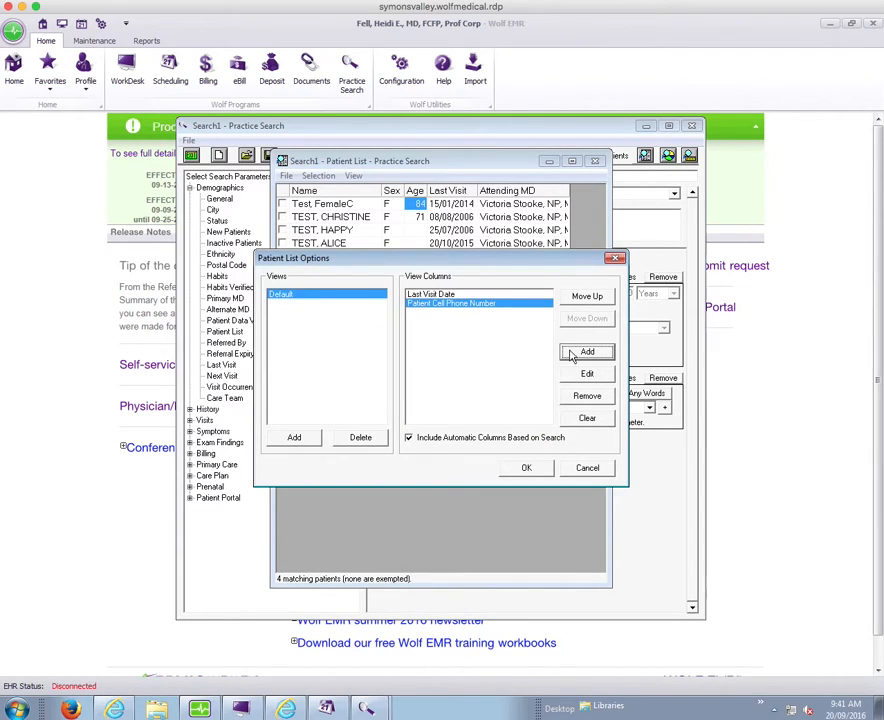
Add PHN (Personal Health Number) as a second new column.
{"action": "left_click", "coordinate": [588, 352]}
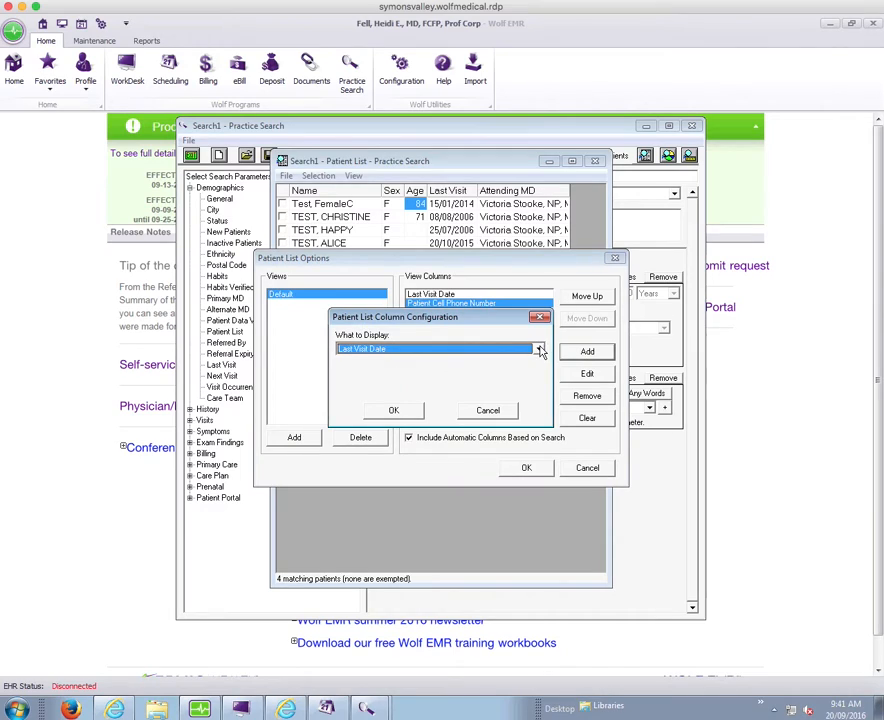
{"action": "left_click", "coordinate": [538, 348]}
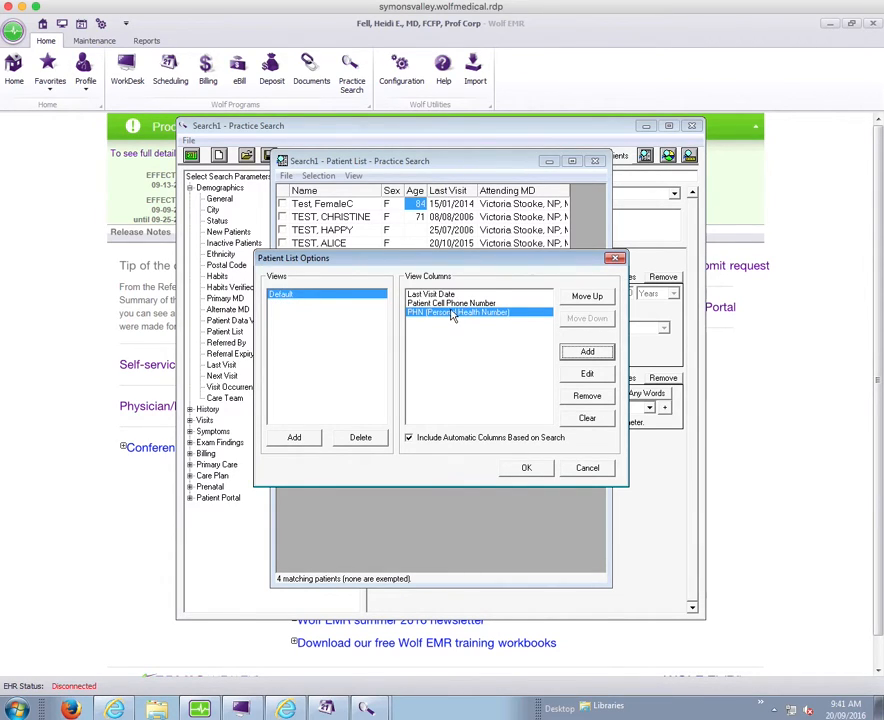
{"action": "mouse_move", "coordinate": [460, 324]}
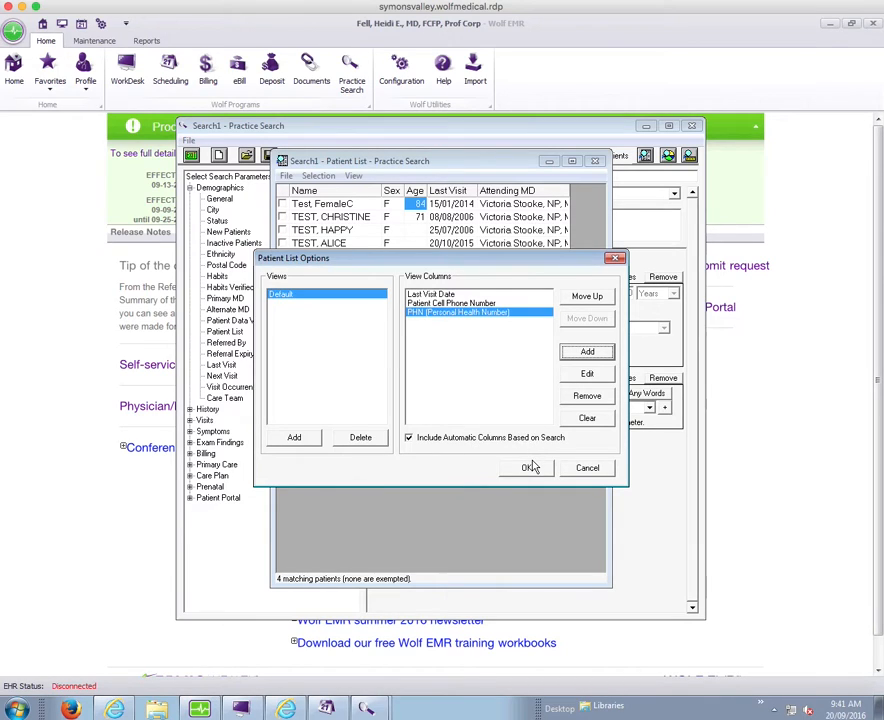
Apply the column layout so the list shows Cell Phone and PHN.
{"action": "left_click", "coordinate": [528, 468]}
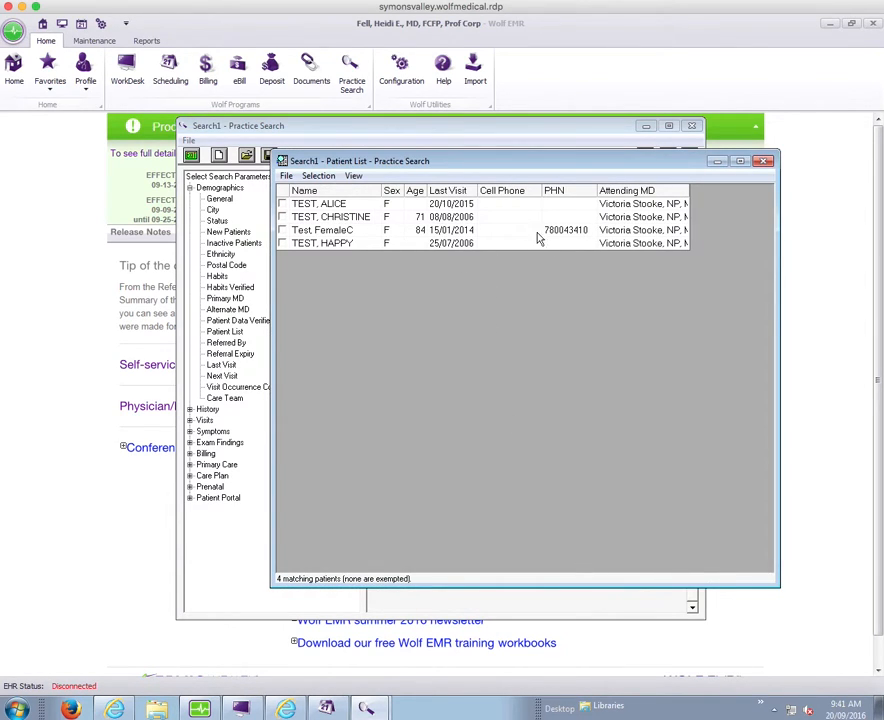
{"action": "mouse_move", "coordinate": [566, 236]}
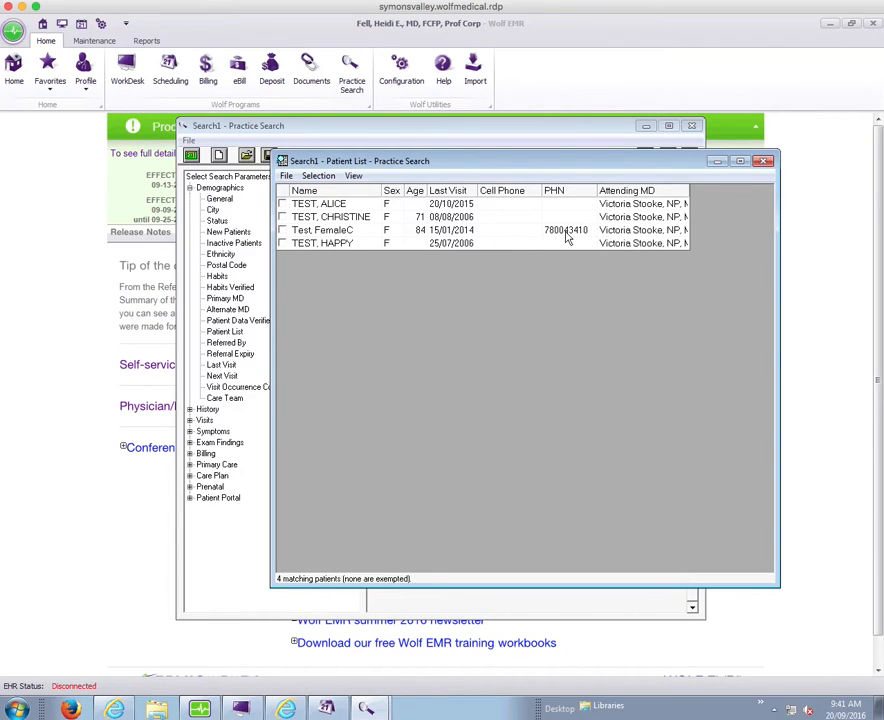
{"action": "mouse_move", "coordinate": [470, 548]}
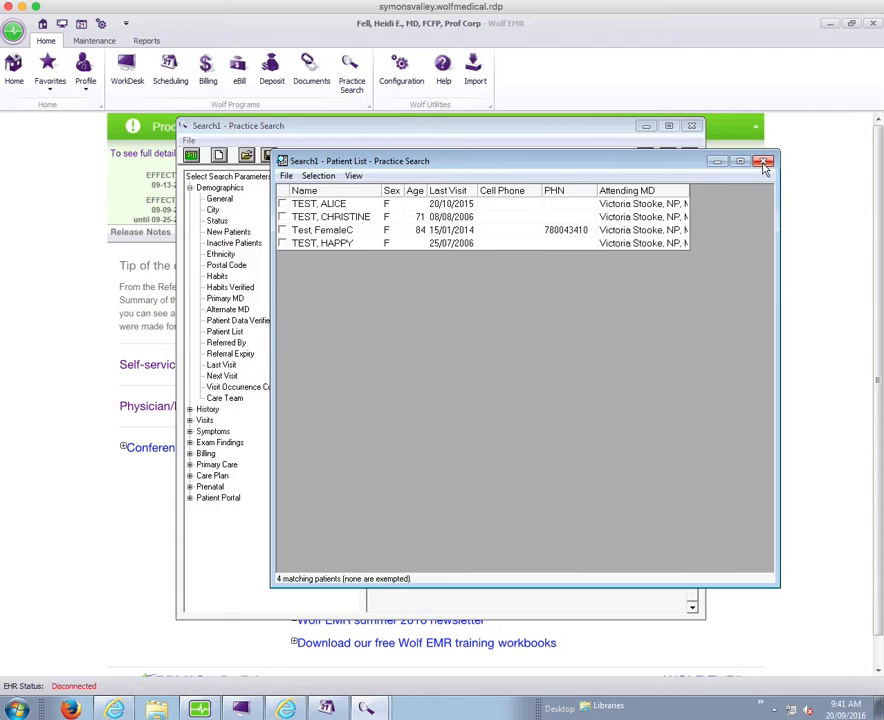
Close the patient list window, returning to the practice search.
{"action": "left_click", "coordinate": [768, 162]}
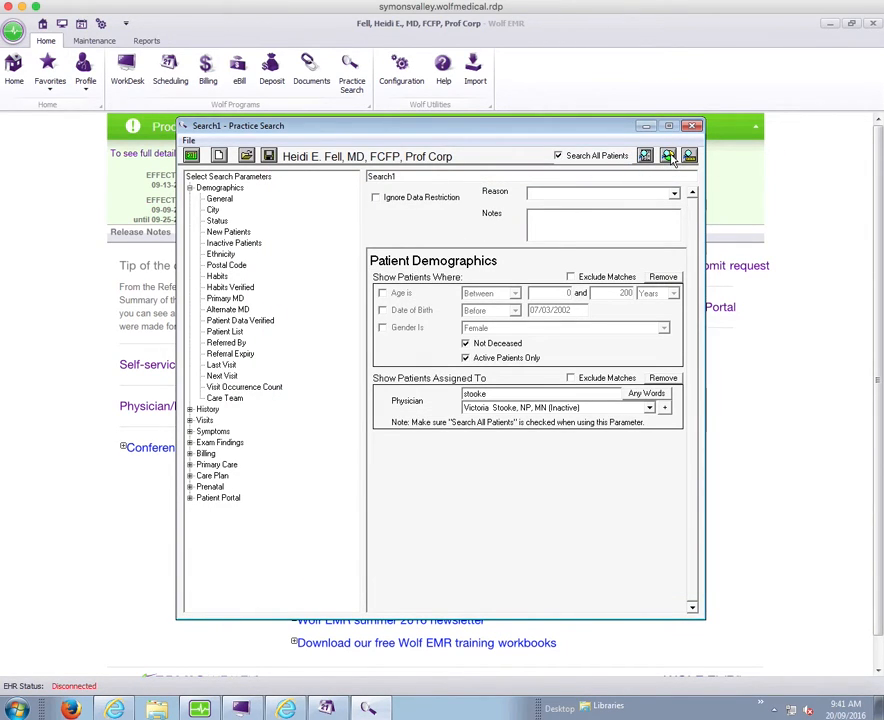
{"action": "mouse_move", "coordinate": [668, 156]}
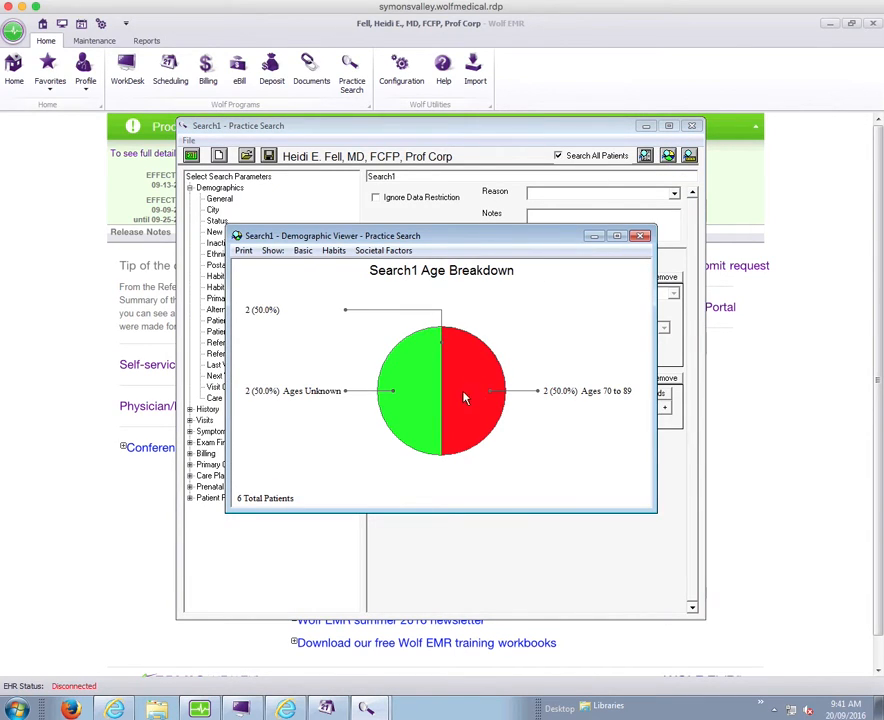
{"action": "mouse_move", "coordinate": [482, 408]}
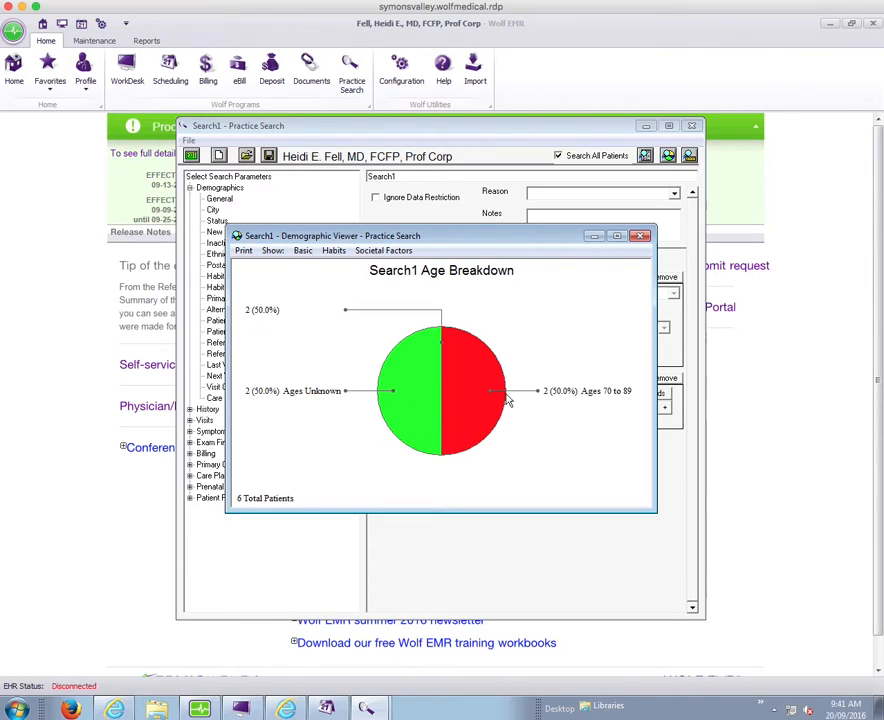
{"action": "mouse_move", "coordinate": [412, 400]}
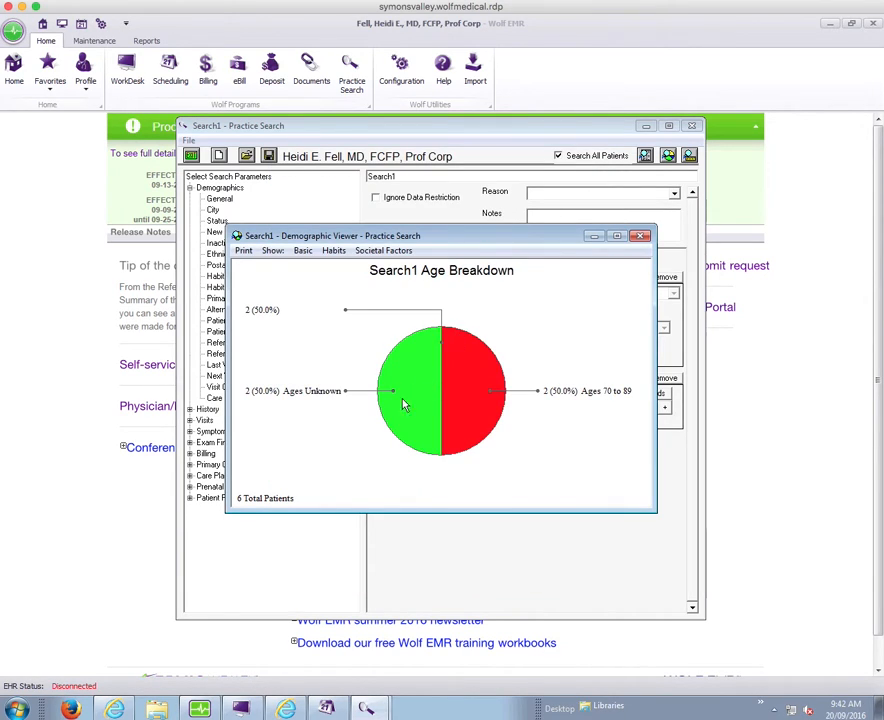
{"action": "mouse_move", "coordinate": [420, 398]}
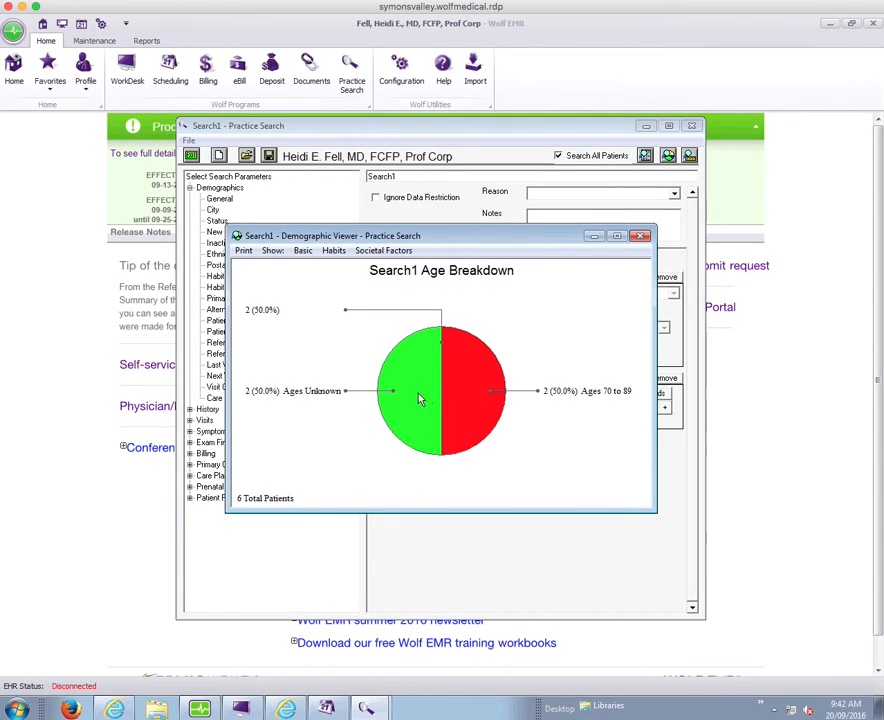
{"action": "mouse_move", "coordinate": [416, 380]}
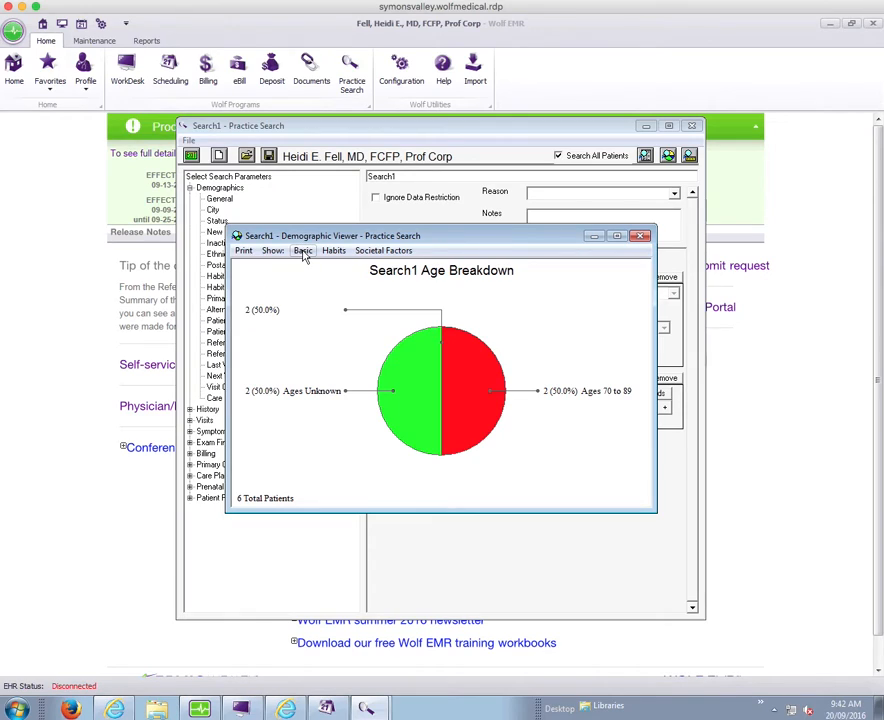
View the Genders breakdown chart, then the Habits > Smoking chart.
{"action": "left_click", "coordinate": [302, 250]}
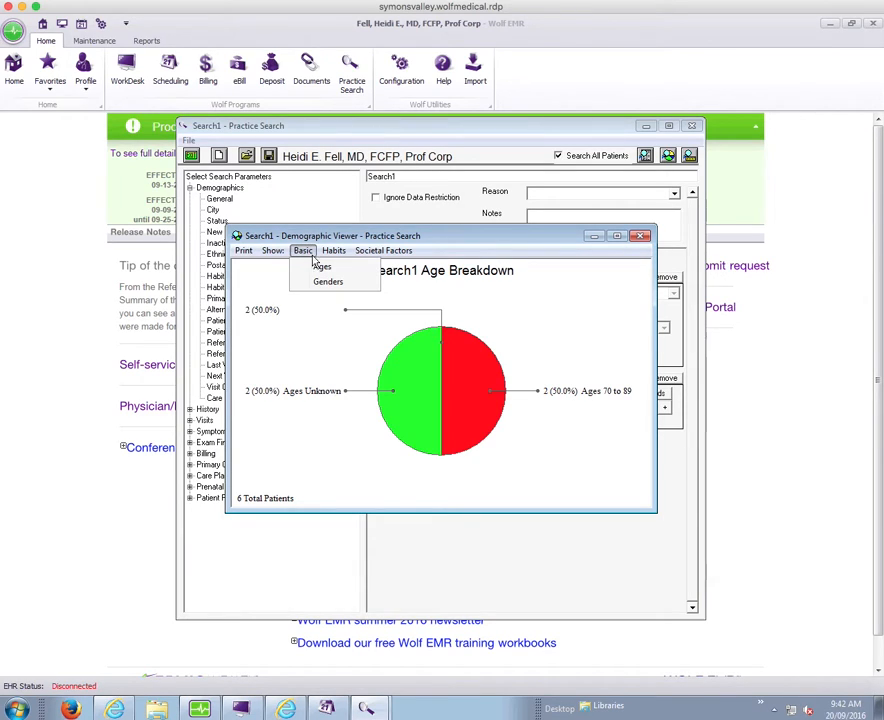
{"action": "left_click", "coordinate": [326, 280]}
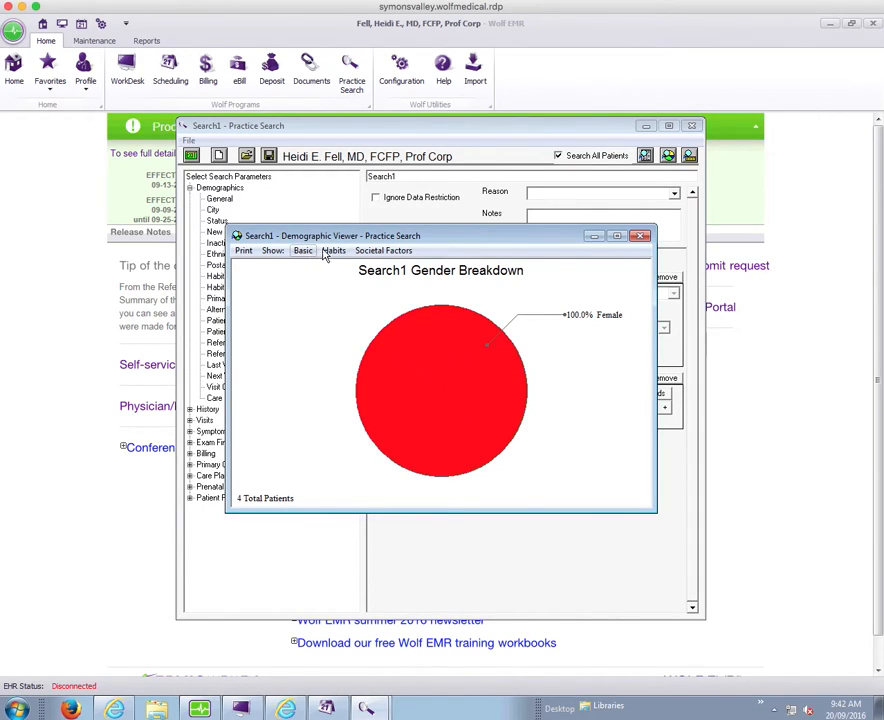
{"action": "left_click", "coordinate": [332, 250]}
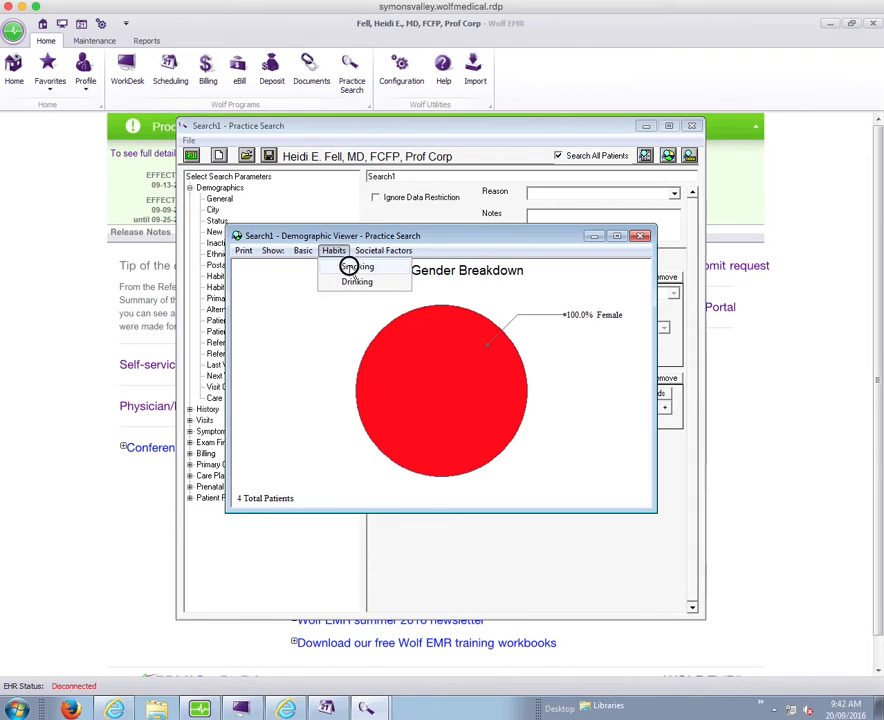
{"action": "left_click", "coordinate": [356, 266]}
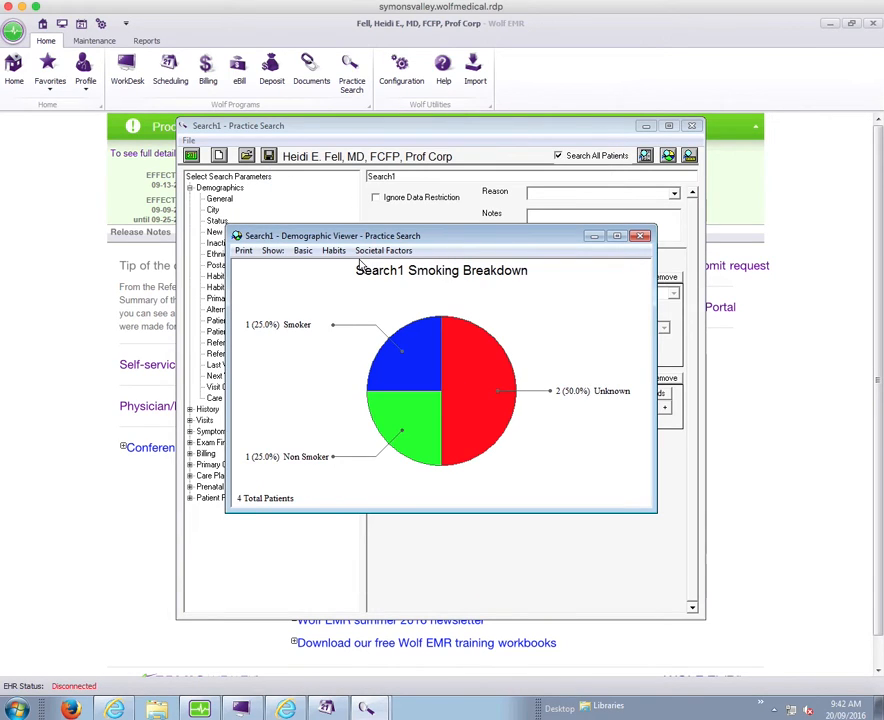
Try the Habits > Drinking chart and return to the patient list.
{"action": "left_click", "coordinate": [332, 250]}
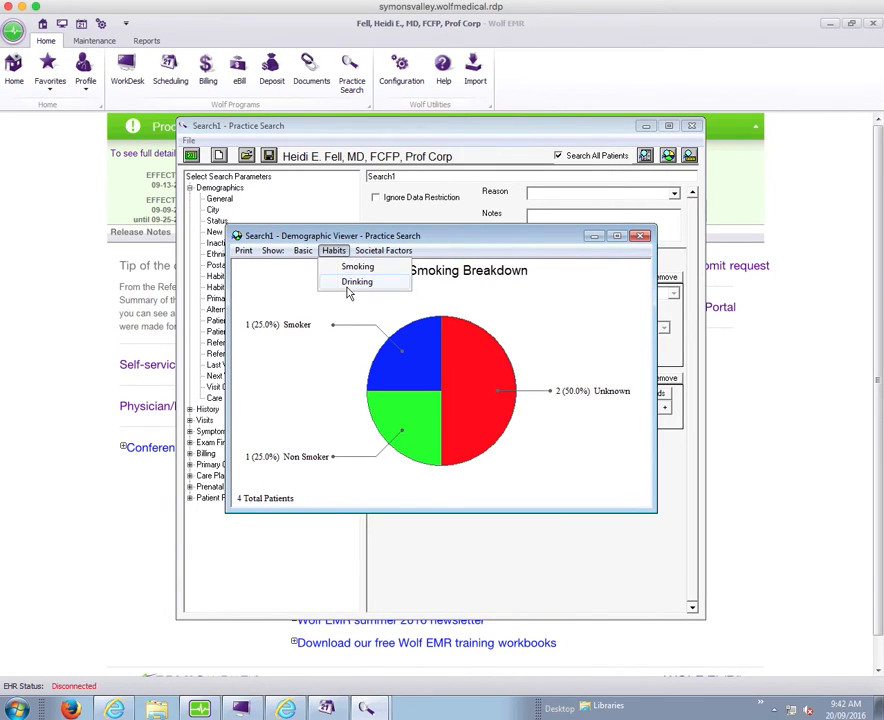
{"action": "left_click", "coordinate": [356, 280]}
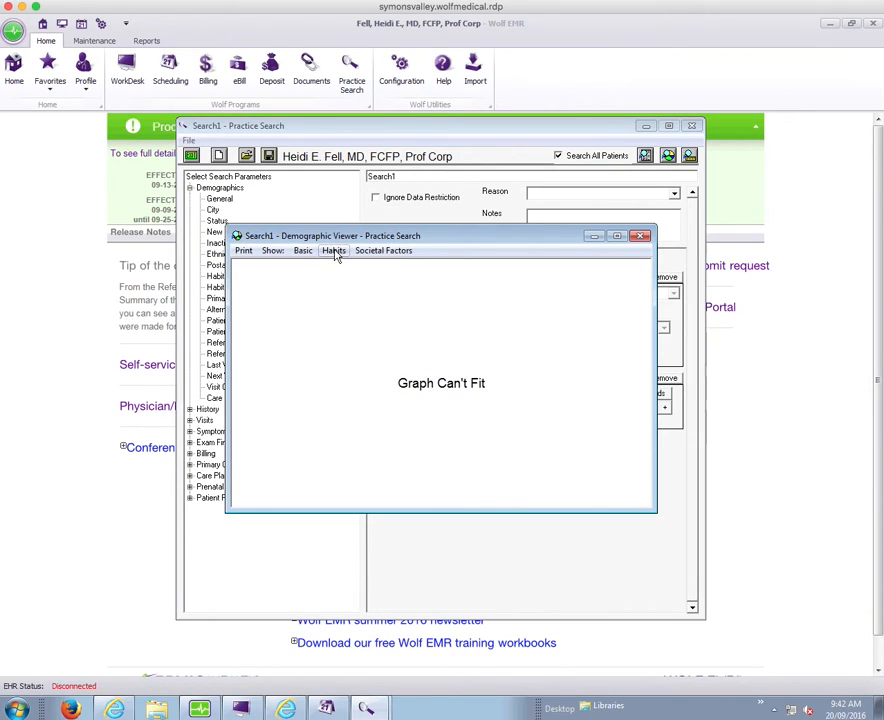
{"action": "left_click", "coordinate": [384, 250]}
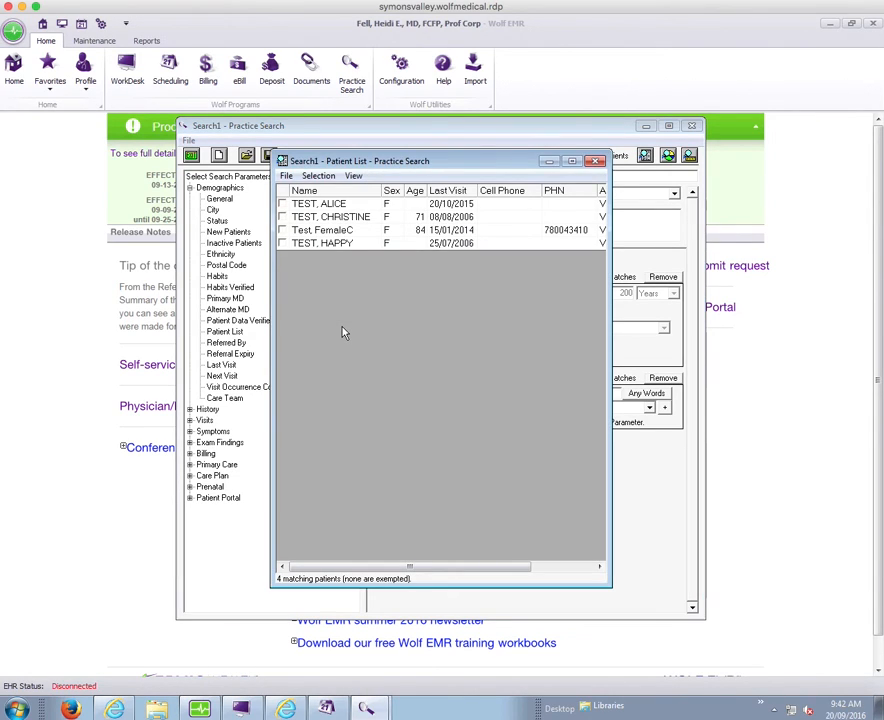
{"action": "mouse_move", "coordinate": [372, 320]}
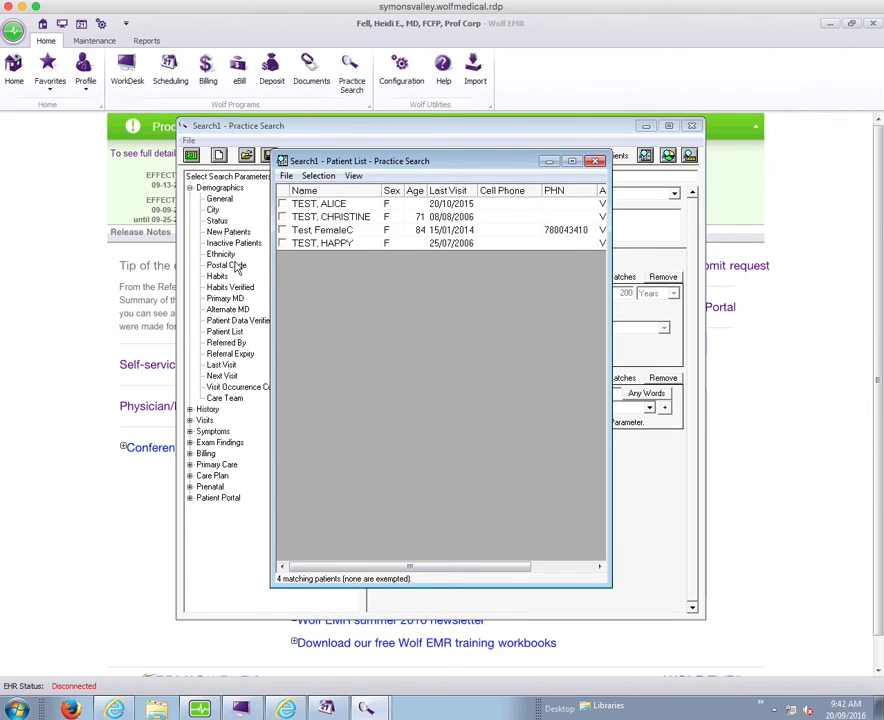
{"action": "mouse_move", "coordinate": [382, 290]}
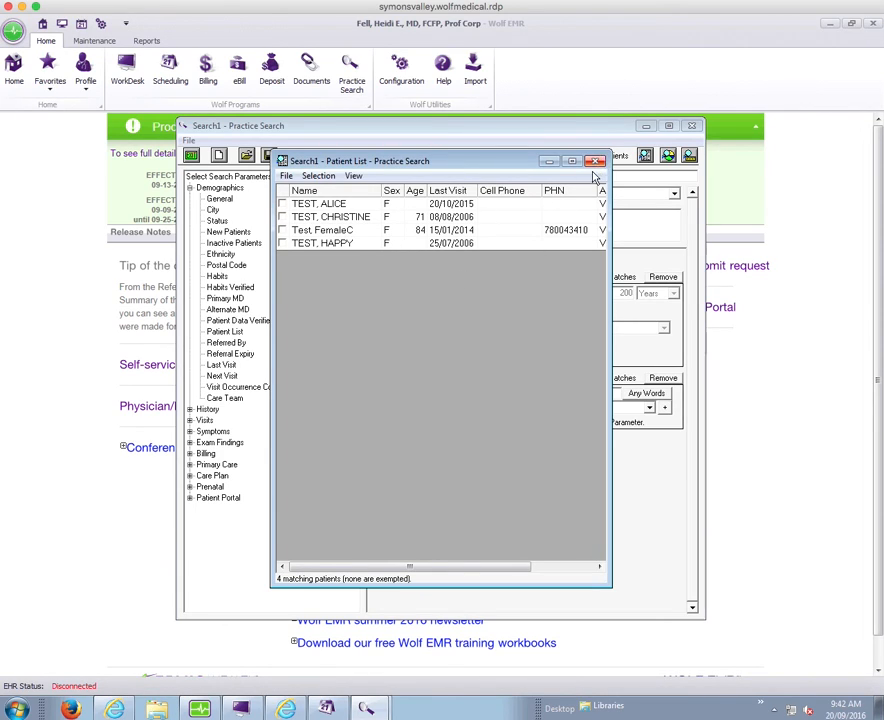
{"action": "mouse_move", "coordinate": [598, 160]}
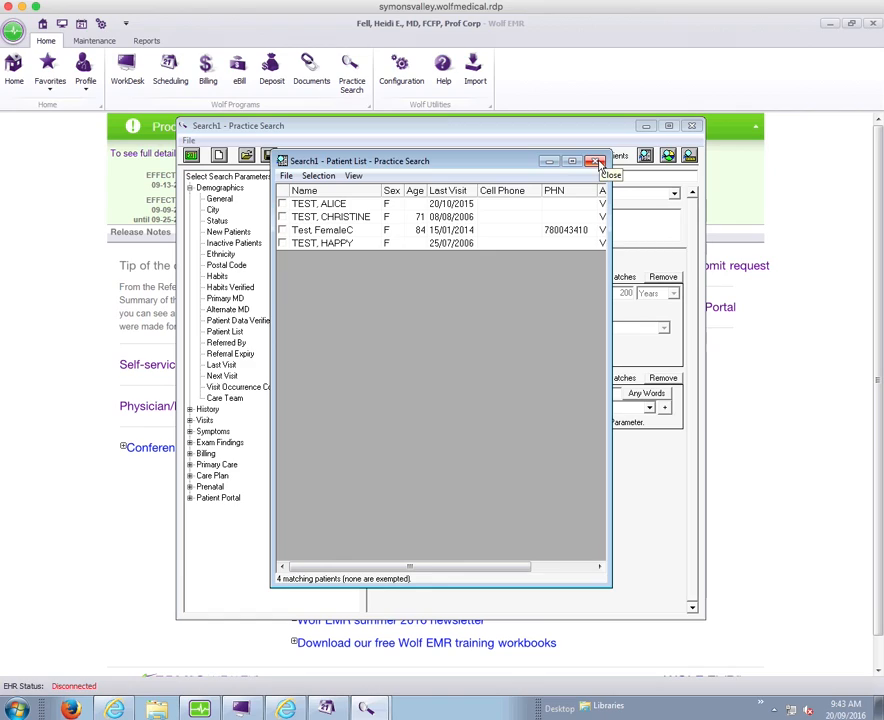